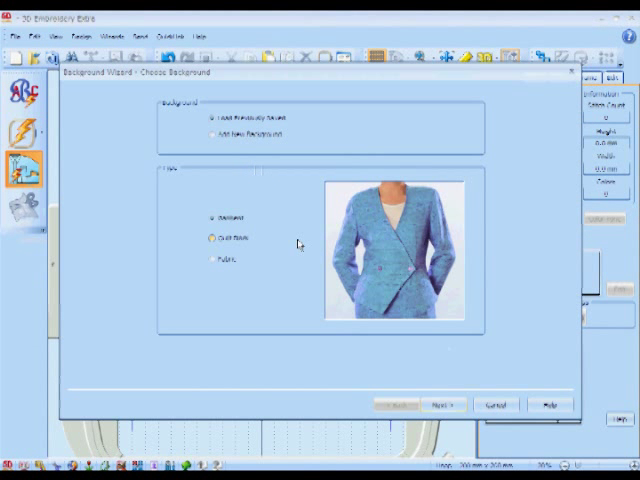
- Load the woman-in-black-top photo as the background behind the hoop via the Background Wizard
{"action": "left_click", "coordinate": [444, 404]}
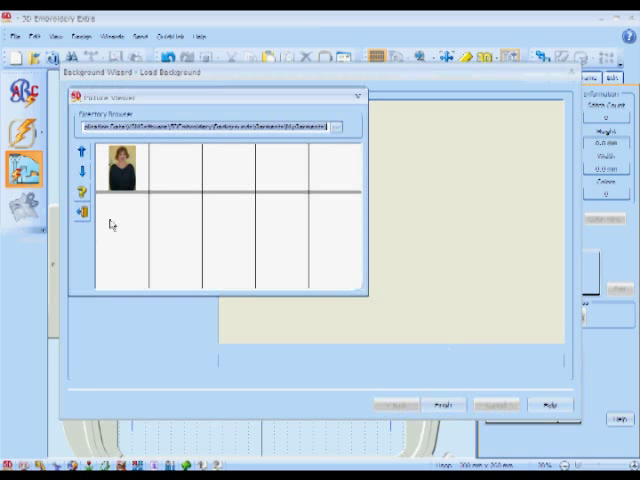
{"action": "mouse_move", "coordinate": [122, 170]}
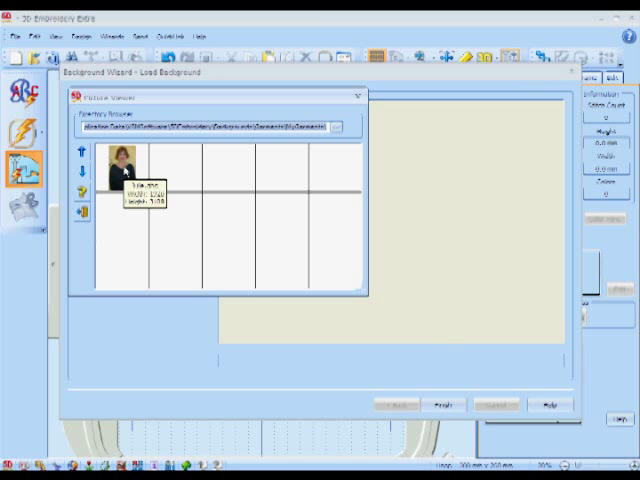
{"action": "double_click", "coordinate": [120, 164]}
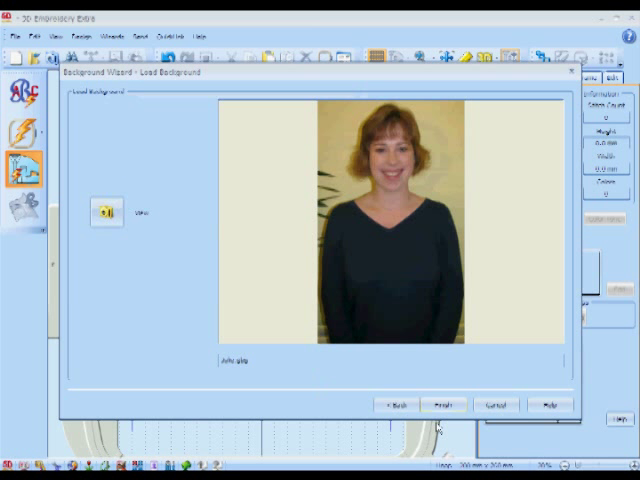
{"action": "left_click", "coordinate": [444, 404]}
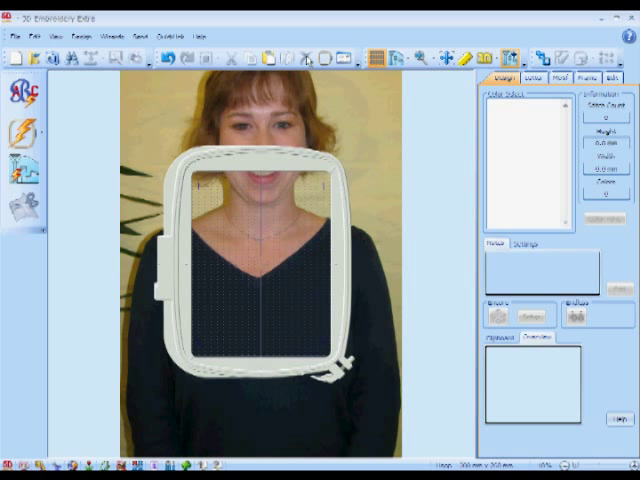
- Change the hoop to the 170mm x 170mm Universal Square Hoop over the shoulder
{"action": "left_click", "coordinate": [316, 56]}
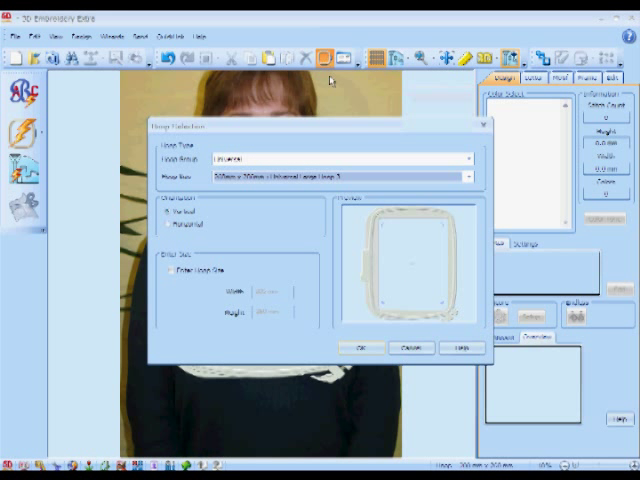
{"action": "left_click", "coordinate": [464, 176]}
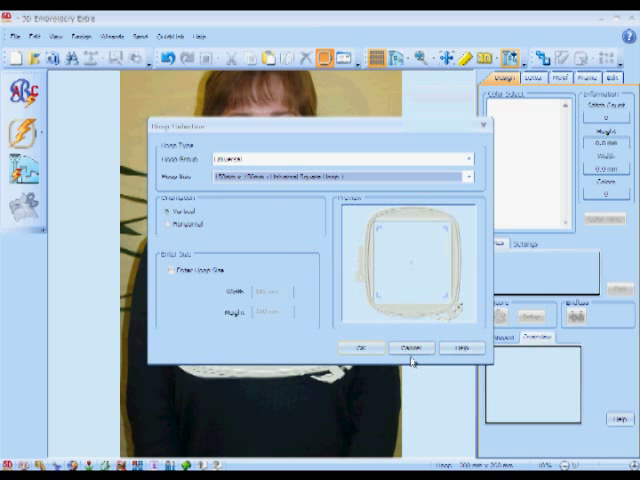
{"action": "left_click", "coordinate": [360, 348]}
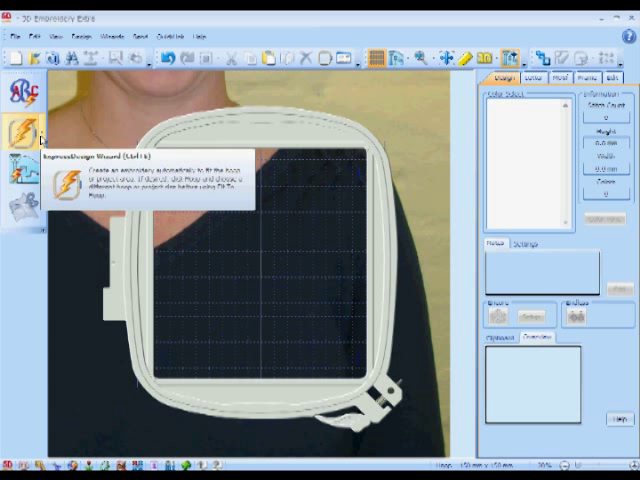
{"action": "mouse_move", "coordinate": [110, 144]}
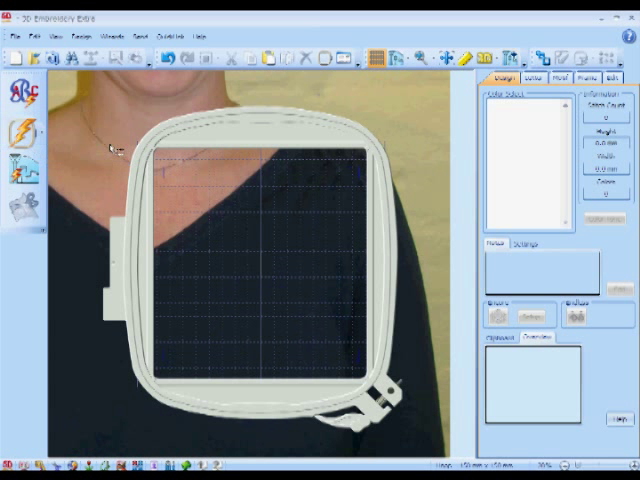
{"action": "mouse_move", "coordinate": [236, 204]}
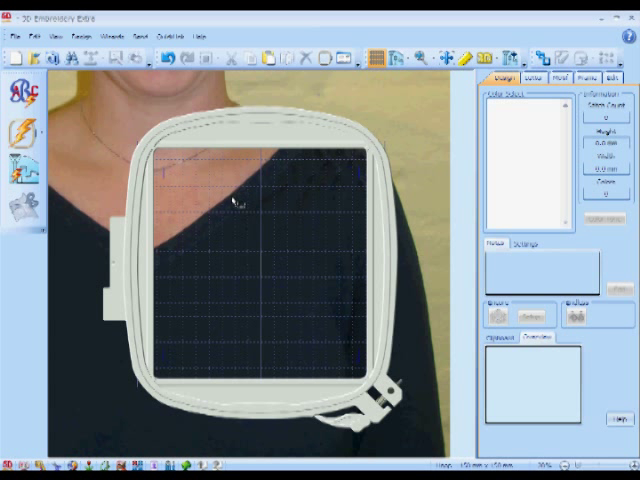
- Start the design wizard on the teal swirly picture and reach the Reduce Colors page
{"action": "left_click_drag", "start_coordinate": [230, 200], "coordinate": [308, 300]}
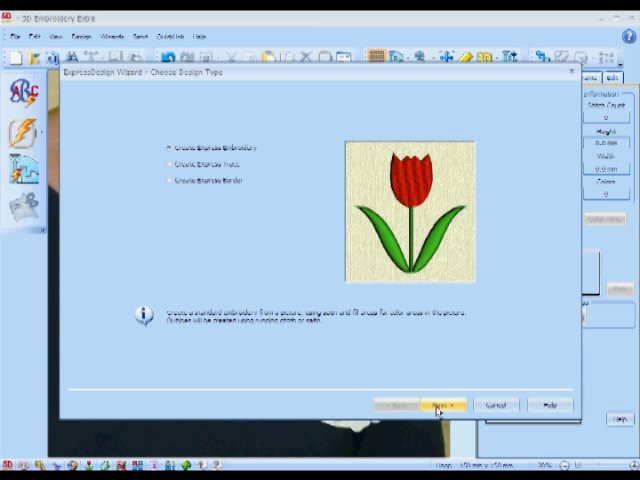
{"action": "left_click", "coordinate": [444, 404]}
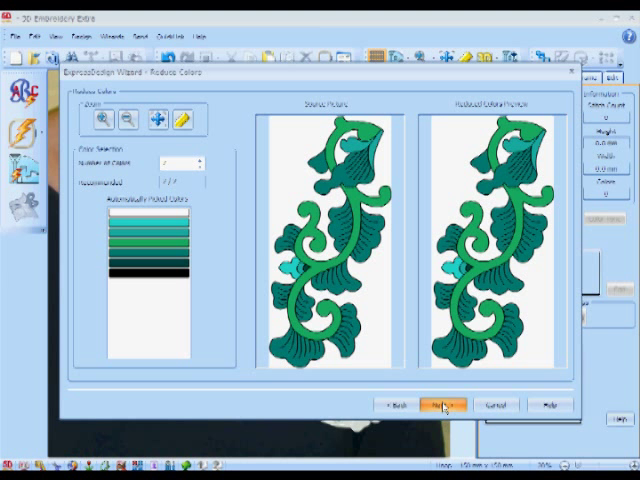
- Accept the reduced colours, match them to a rayon thread chart, and continue to Shape Position
{"action": "left_click", "coordinate": [448, 404]}
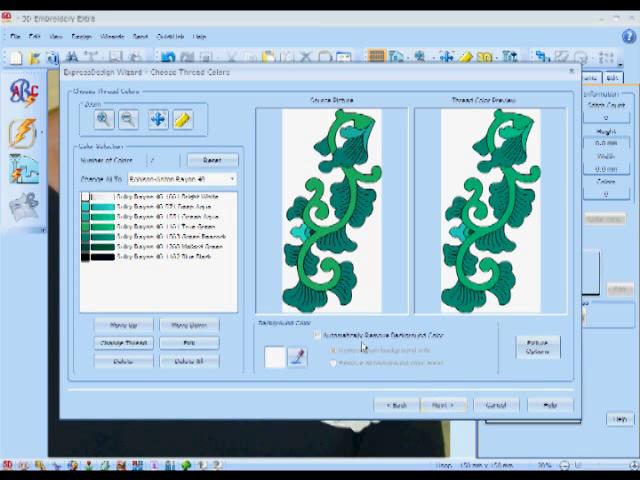
{"action": "left_click", "coordinate": [320, 336]}
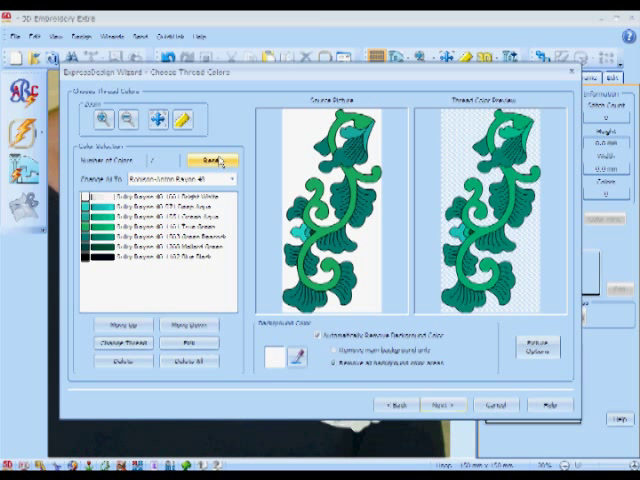
{"action": "left_click", "coordinate": [212, 160]}
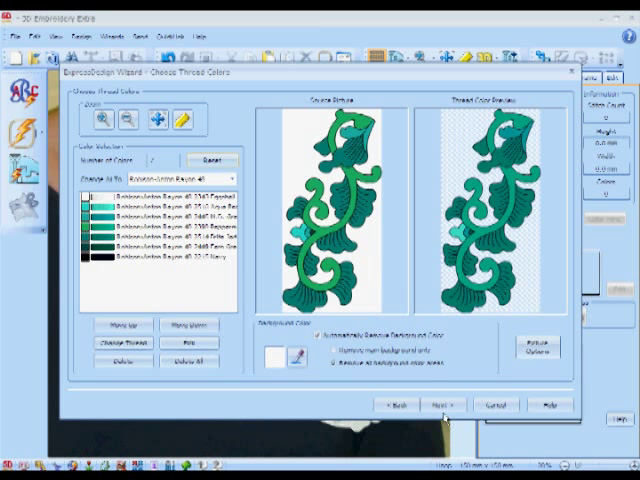
{"action": "left_click", "coordinate": [444, 404]}
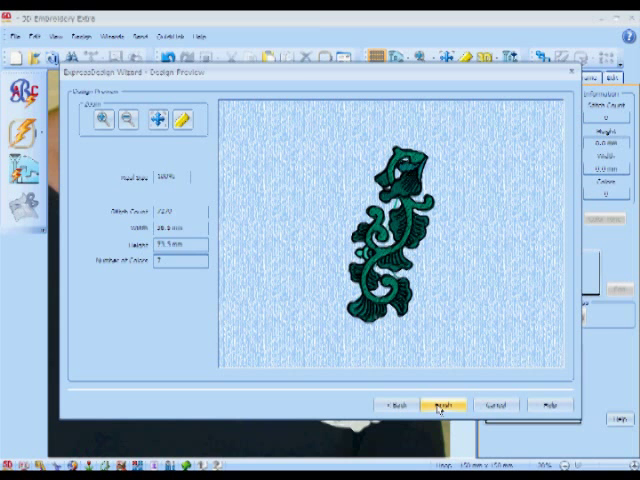
- Finish the wizard so the swirly embroidery sits on the shoulder, then show its print preview
{"action": "left_click", "coordinate": [438, 404]}
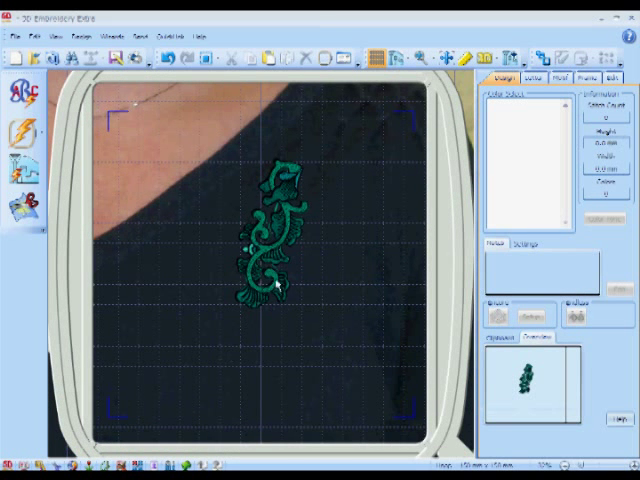
{"action": "left_click", "coordinate": [270, 240]}
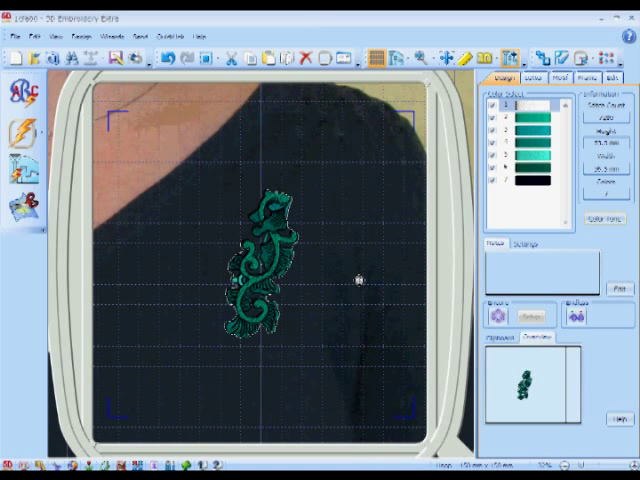
{"action": "left_click", "coordinate": [264, 276]}
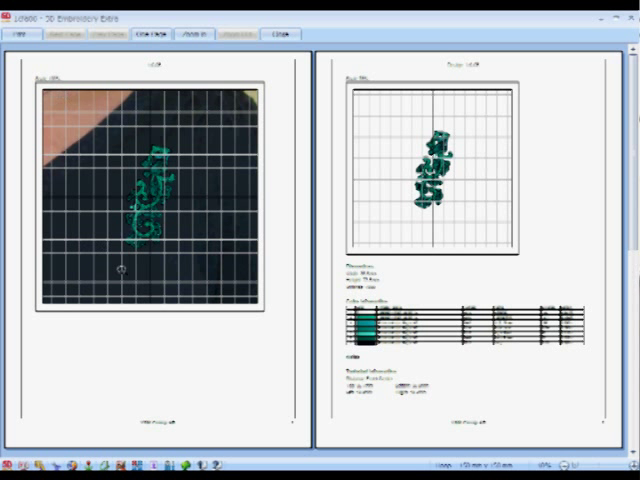
{"action": "mouse_move", "coordinate": [184, 356]}
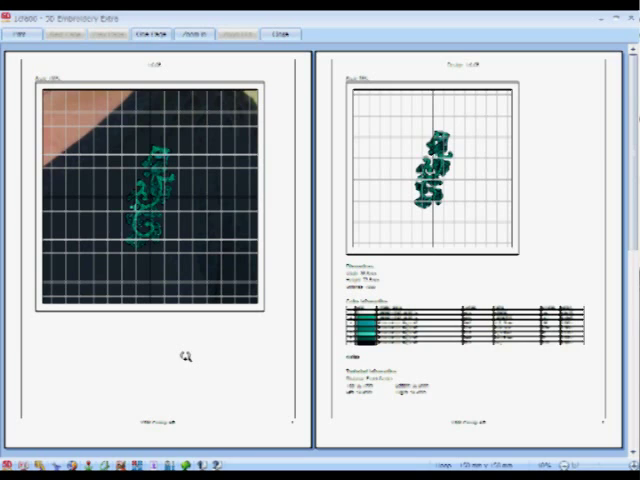